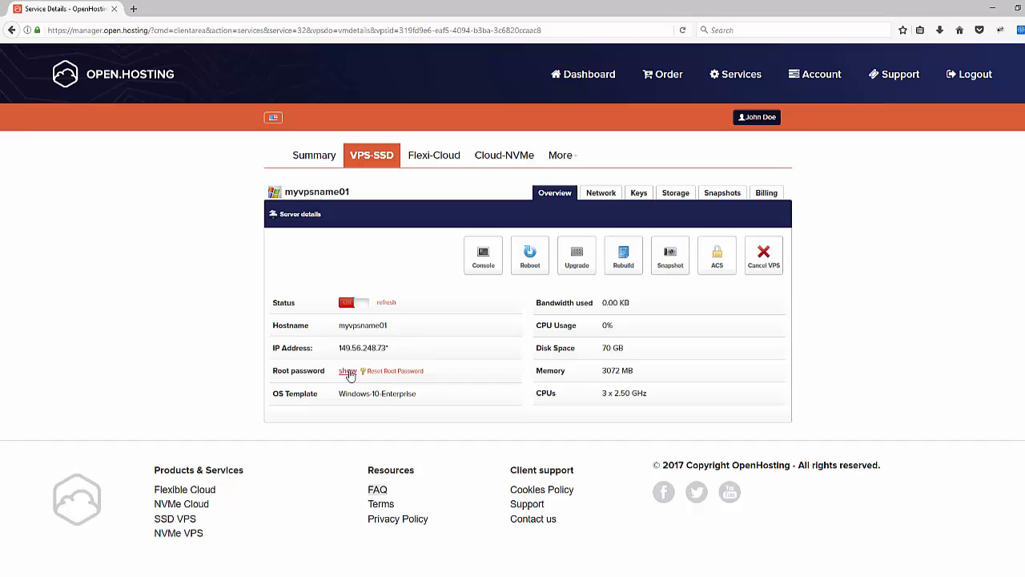
Step: Reveal the VPS root password on the Overview and head to the Network tab
click(346, 371)
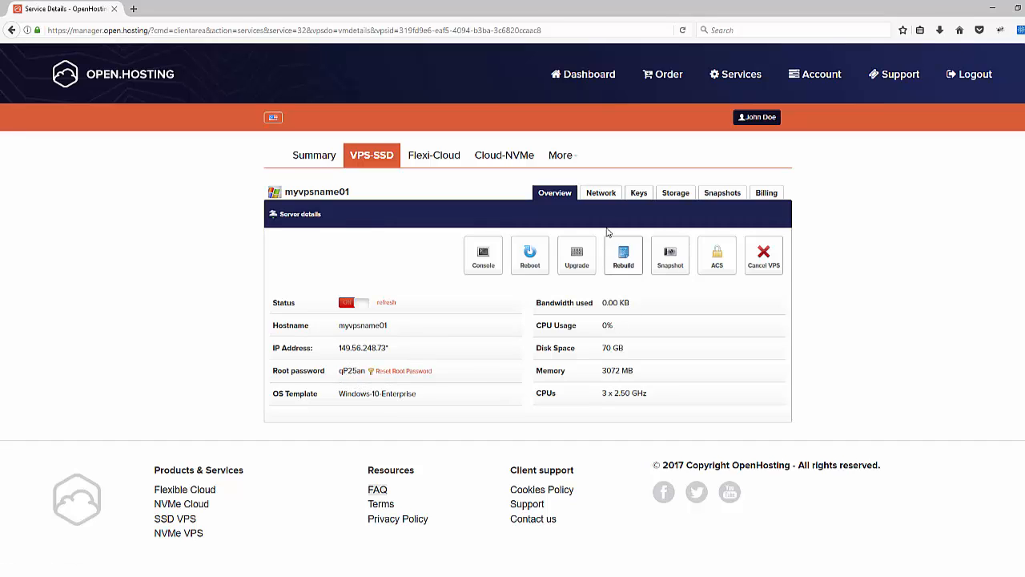
click(600, 192)
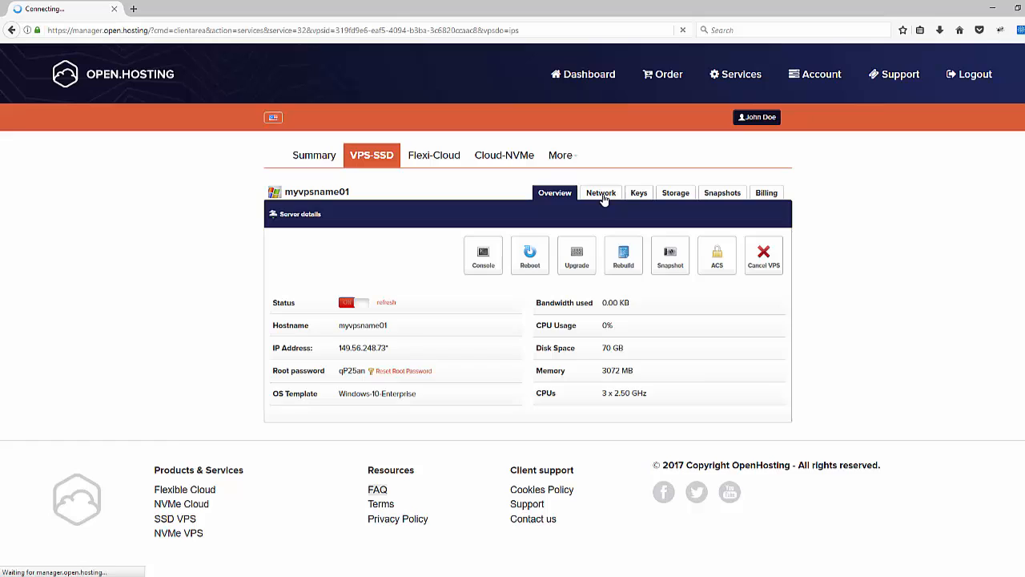
Step: Show the VPS IP addresses and bring up the gear options menu for the public IP
click(601, 192)
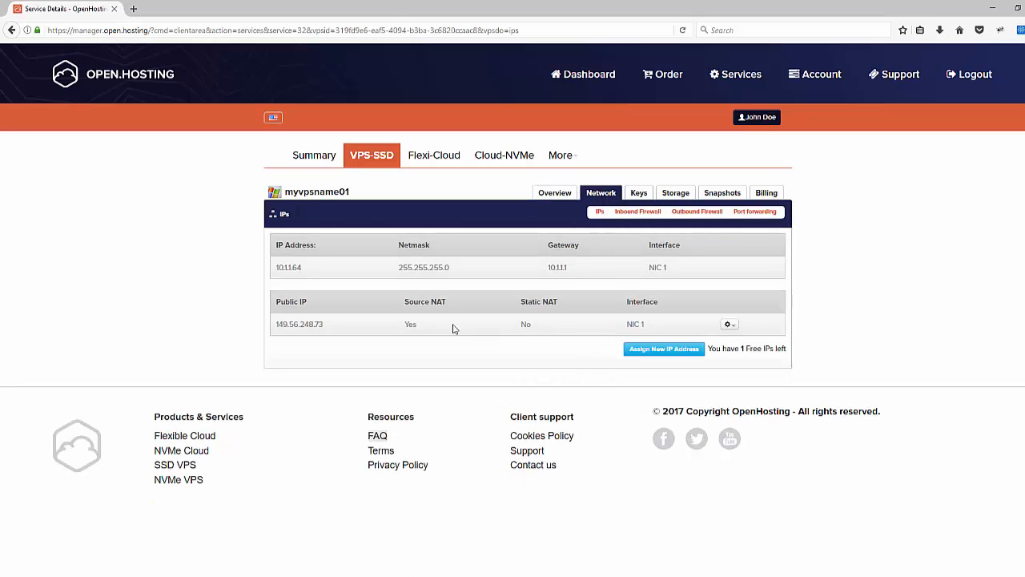
mouse_move(417, 327)
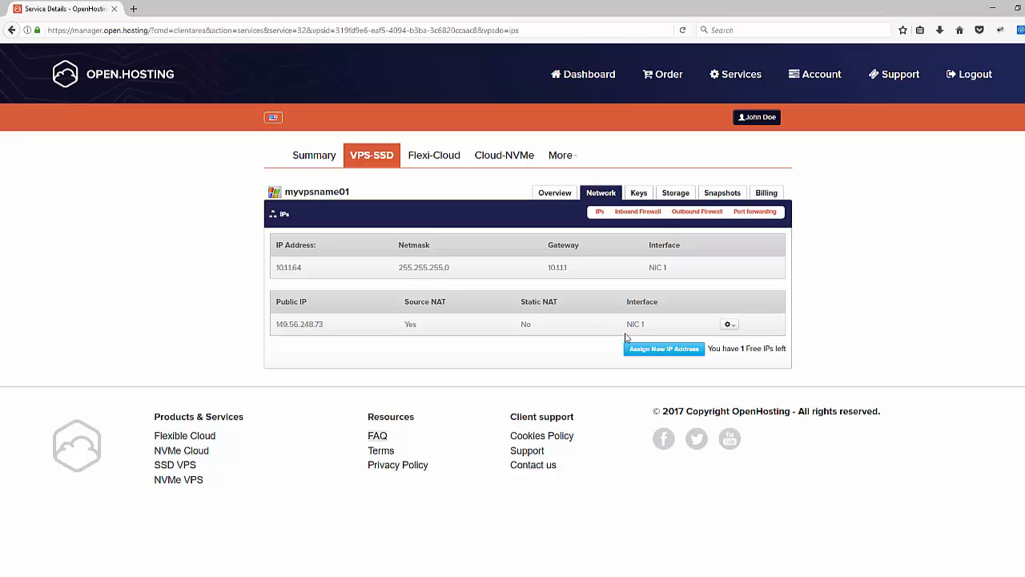
click(727, 324)
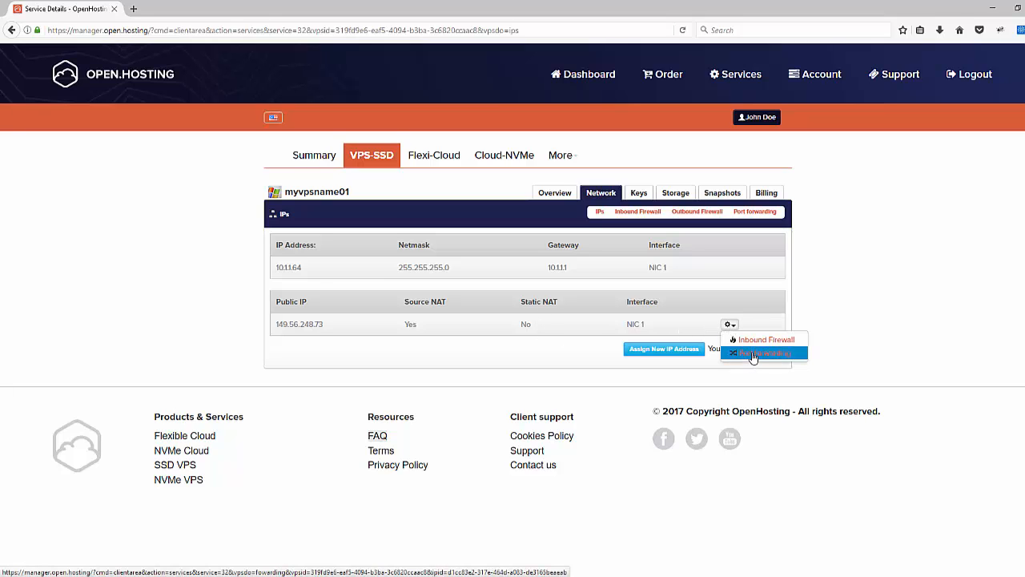
Step: Add a TCP port forwarding rule mapping public port 3389 to private port 3389
click(763, 354)
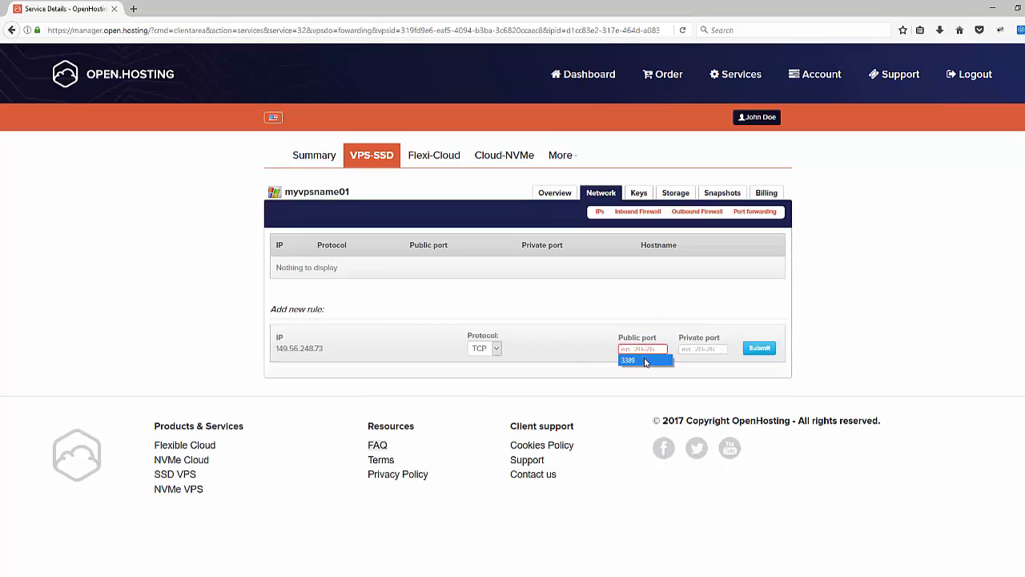
click(702, 350)
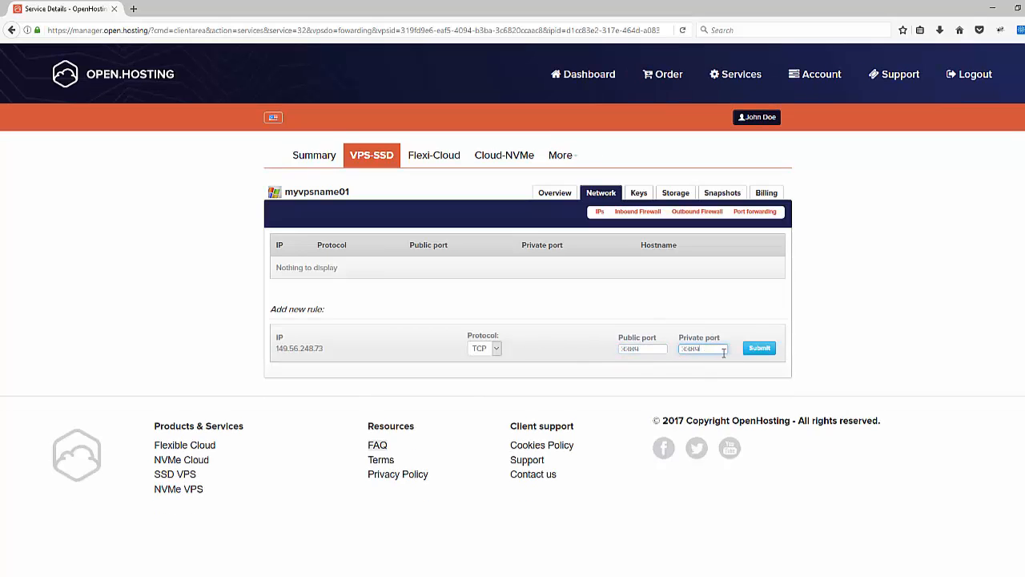
click(758, 348)
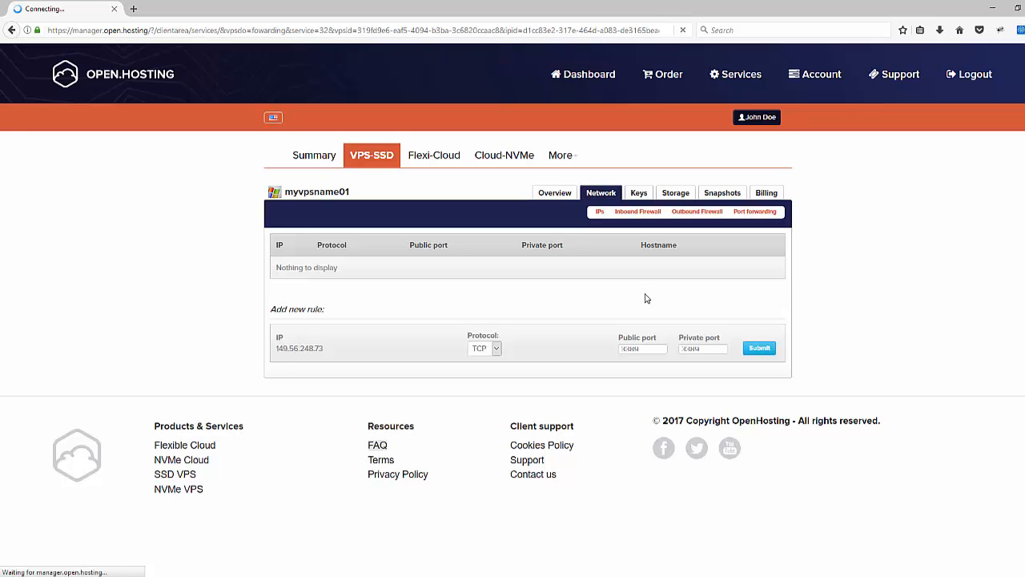
click(758, 347)
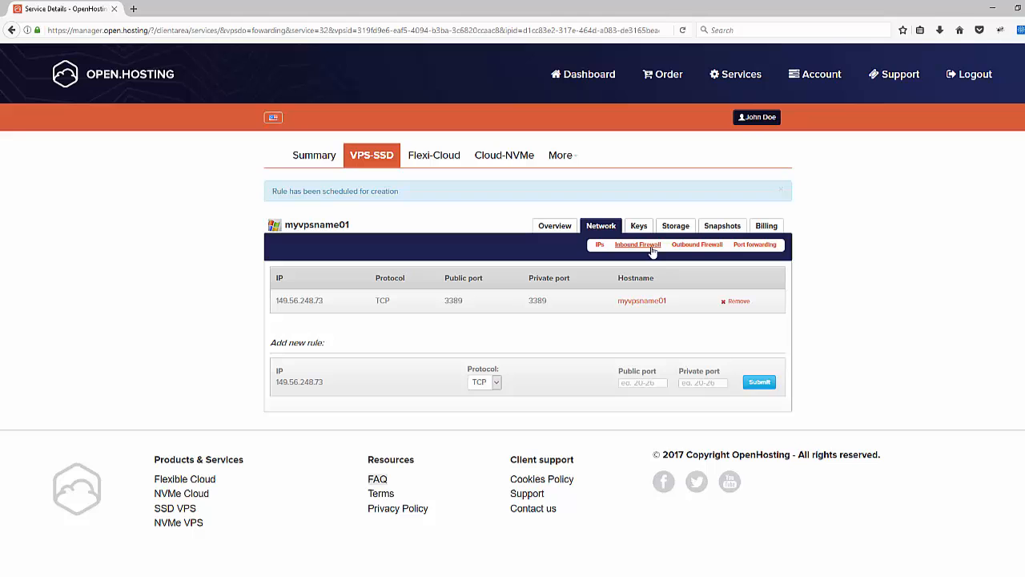
Step: Add an inbound firewall rule allowing TCP 3389 (RDP) from 0.0.0.0/0, then return to Overview
click(638, 243)
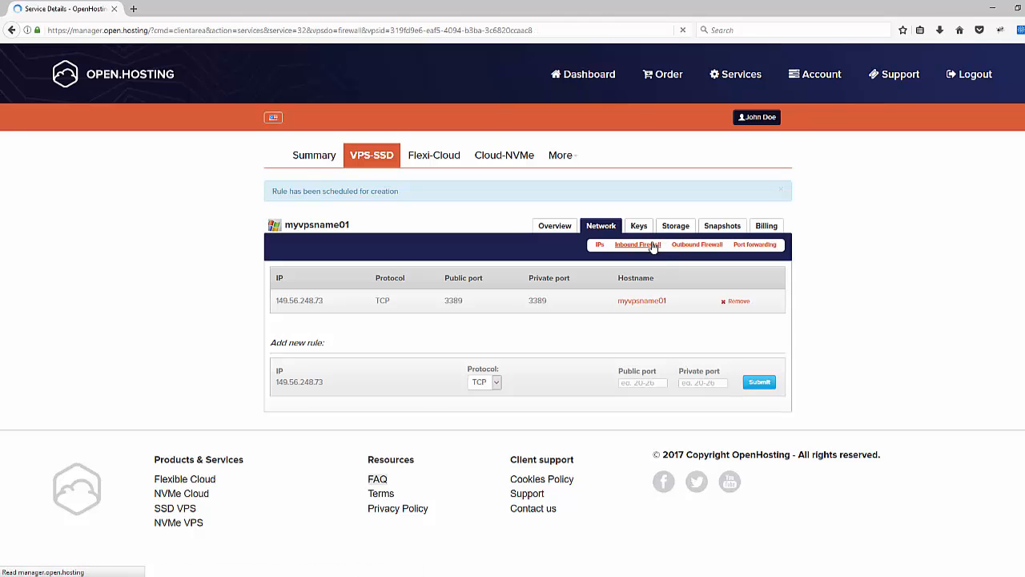
click(638, 243)
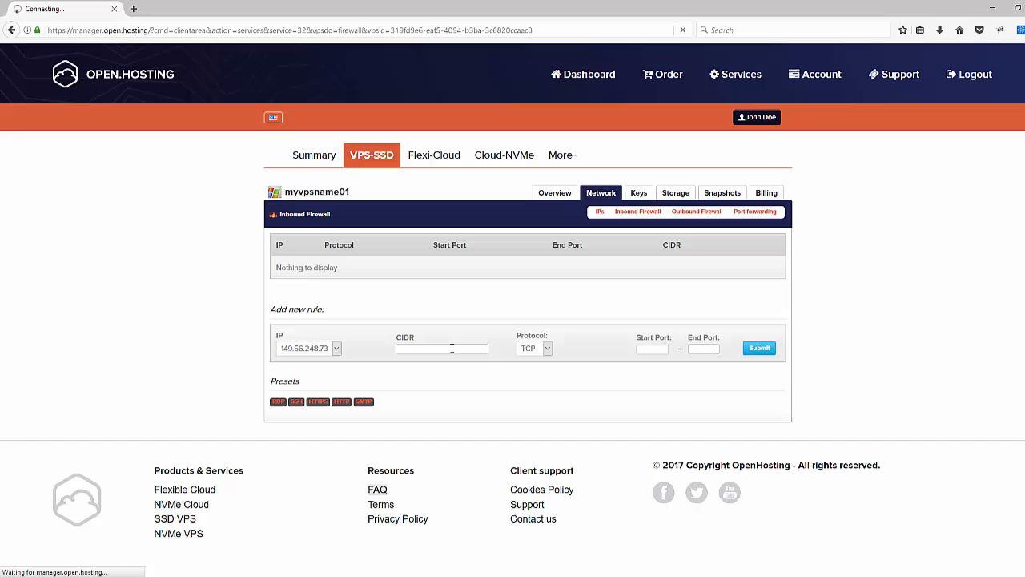
click(758, 347)
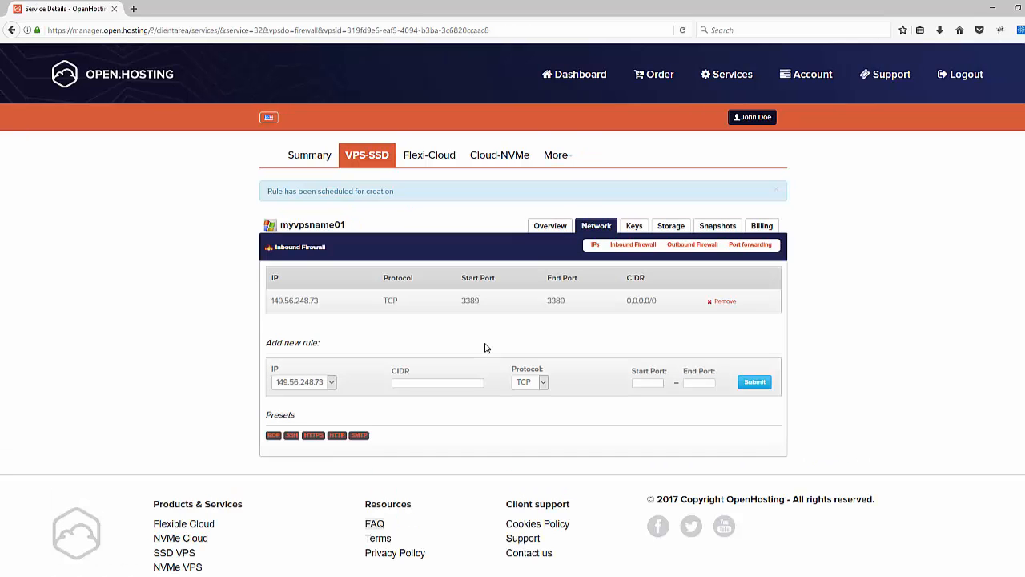
mouse_move(663, 304)
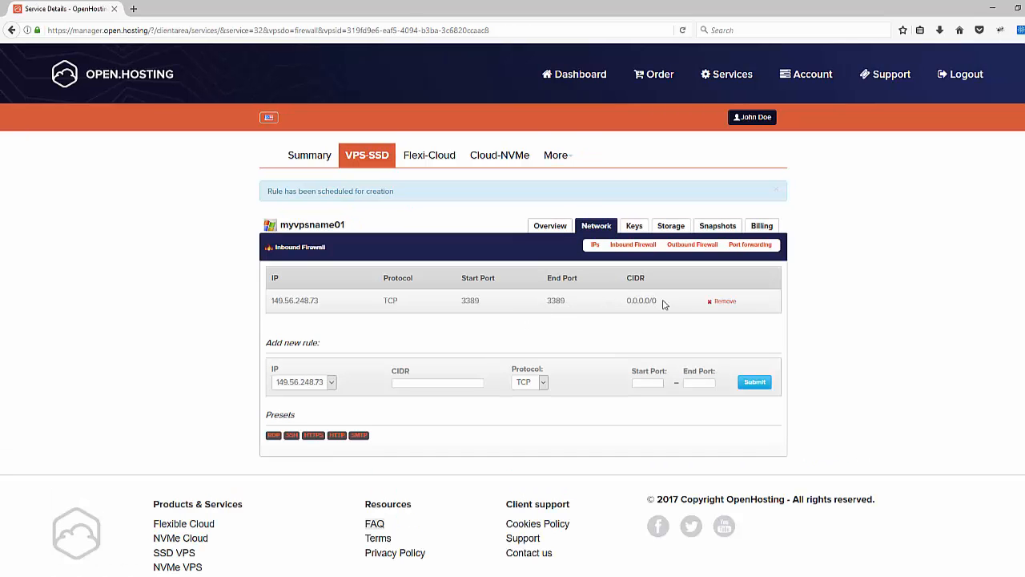
click(551, 224)
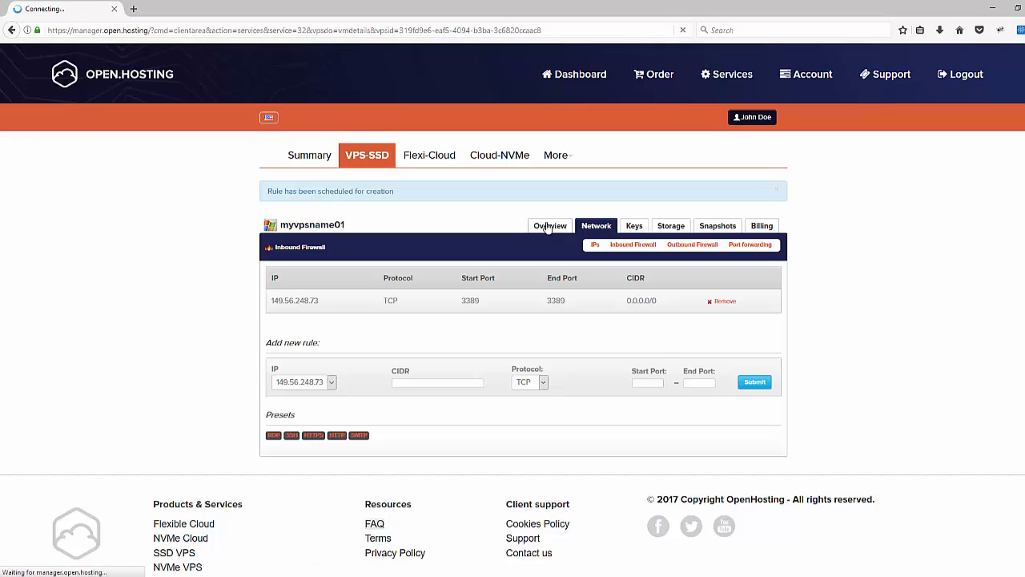
Step: Select the public IP address 149.56.248.73 and bring up its Copy option
click(551, 224)
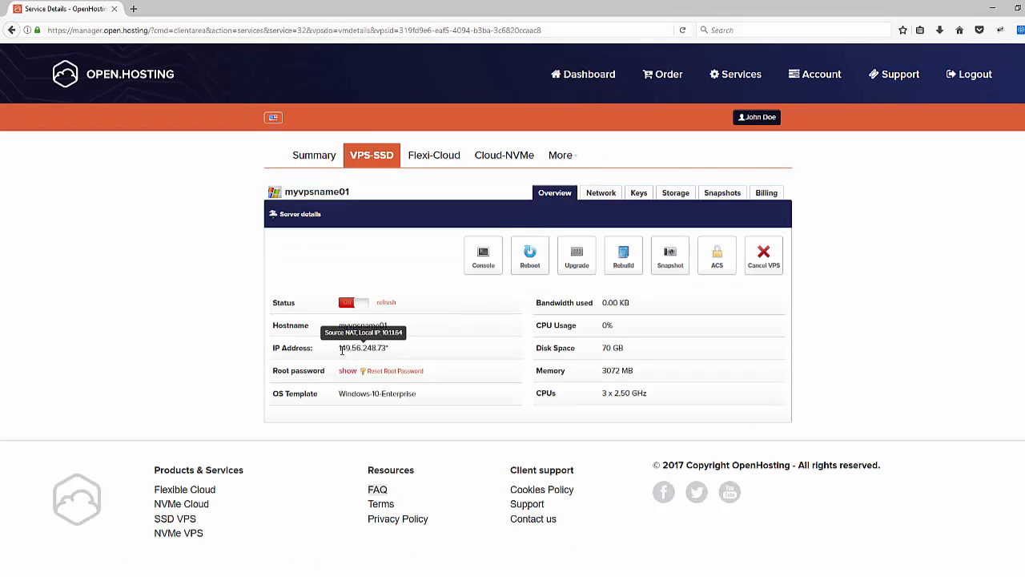
right_click(362, 348)
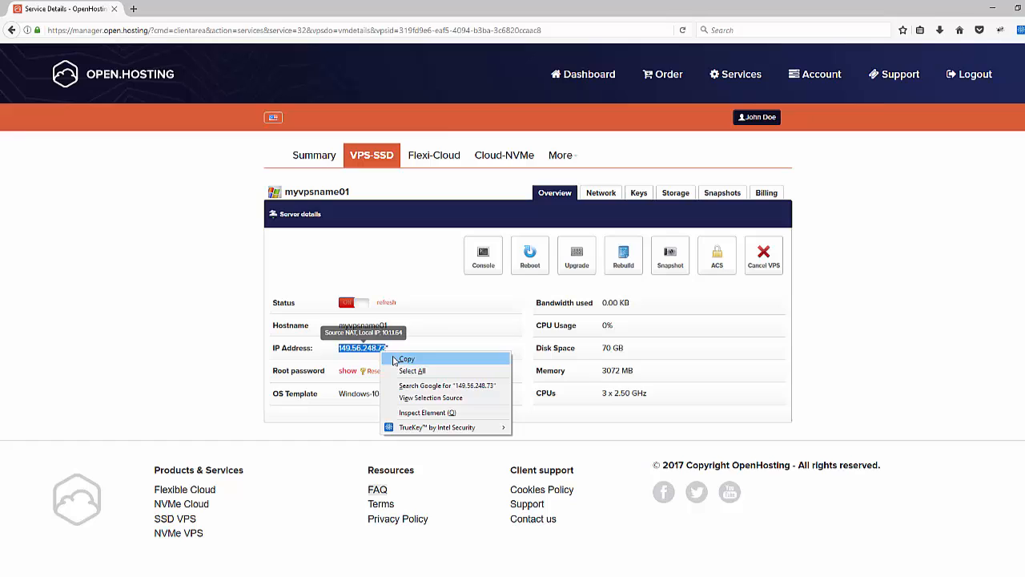